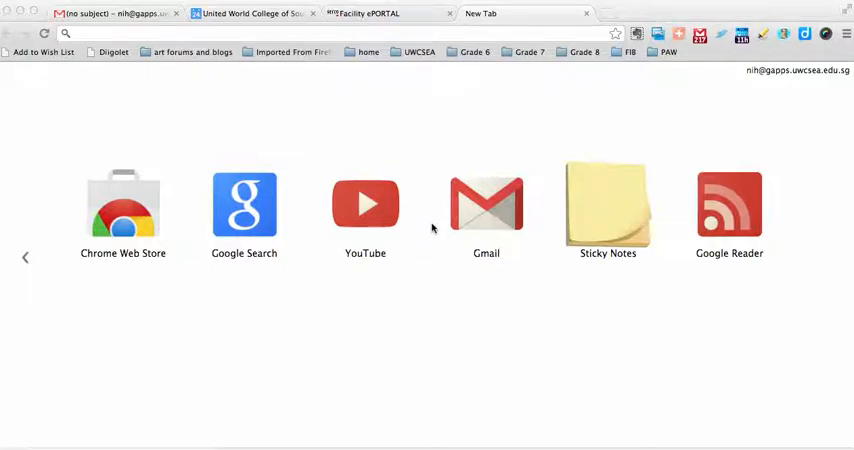
mouse_move(516, 68)
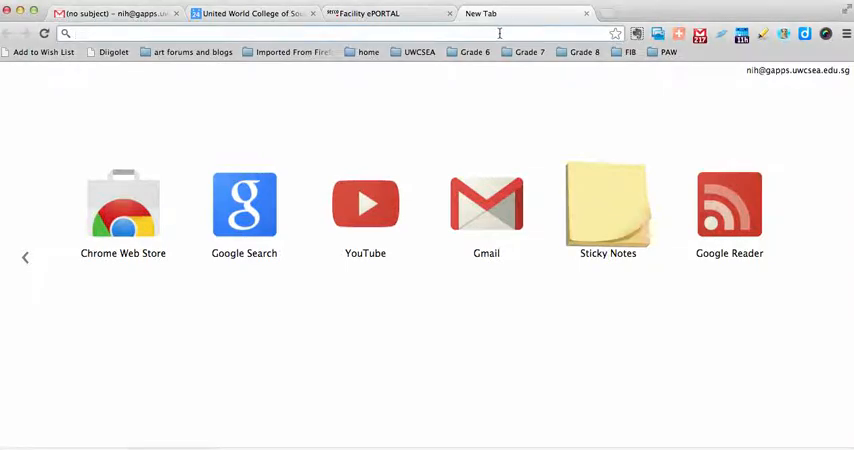
Navigate the new tab to Picasa Web Albums via the 'picasa' address-bar suggestion.
text(picasaweb.google.com/lh/myphotos)
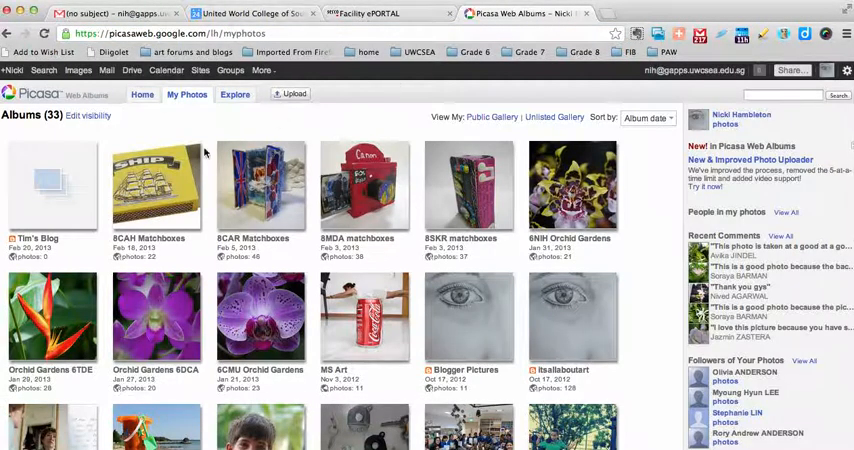
mouse_move(320, 132)
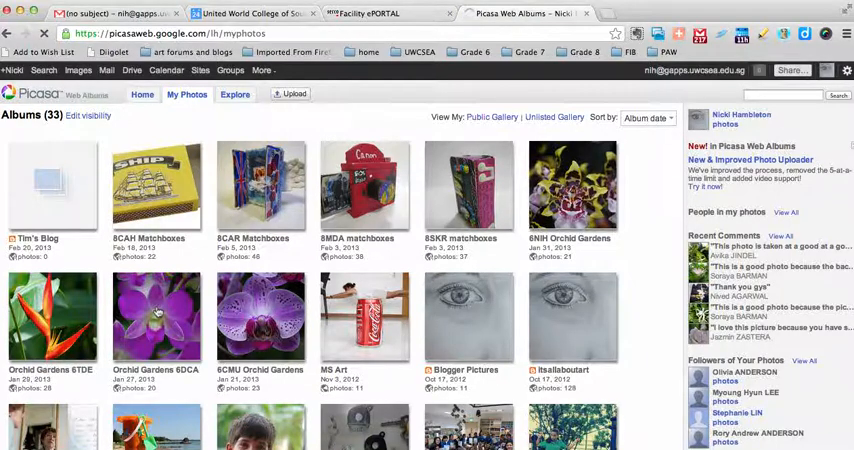
Open the Orchid Gardens 6DCA album from the albums grid.
click(156, 316)
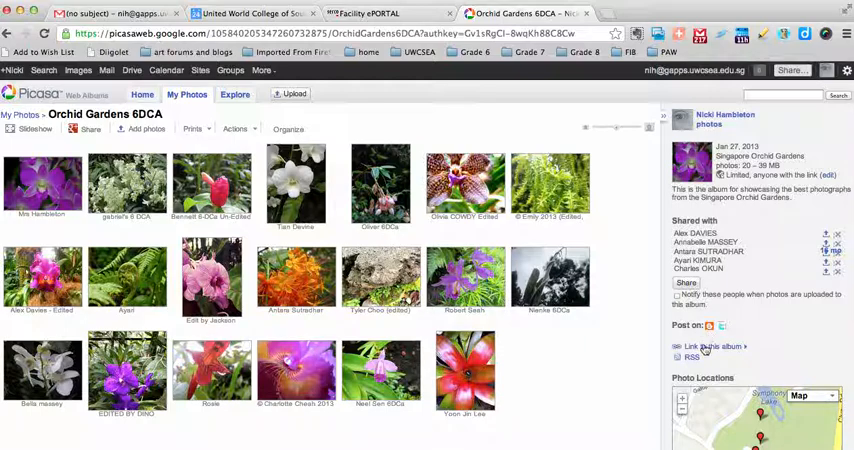
mouse_move(700, 344)
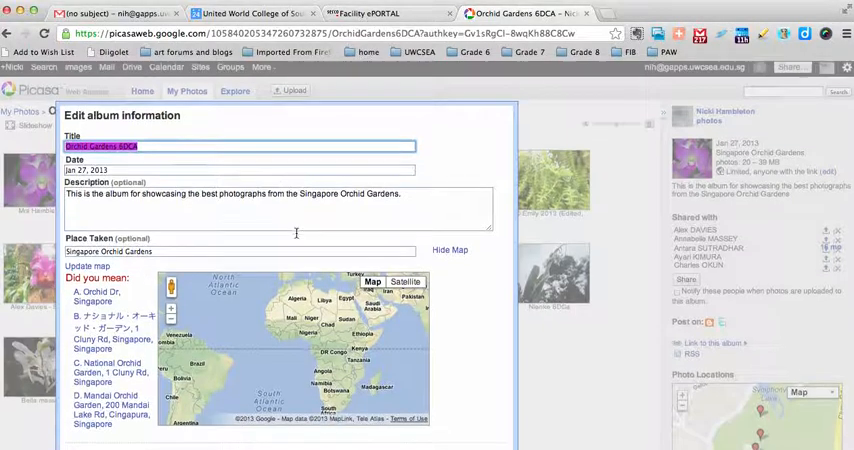
scroll(down, 3)
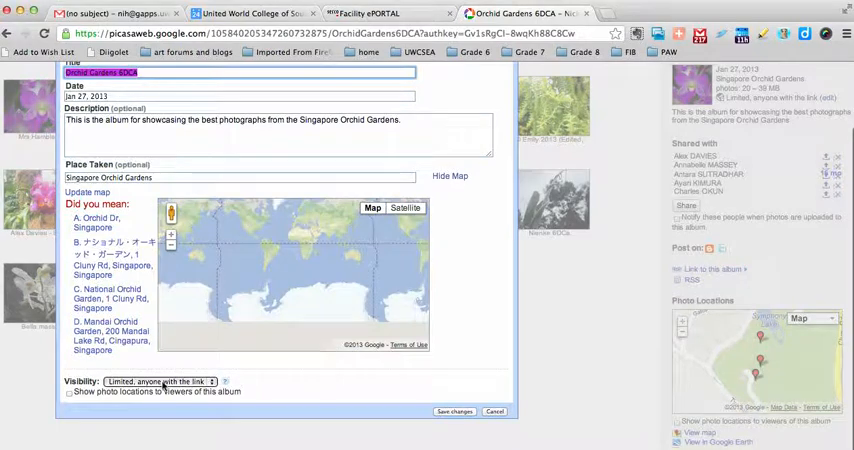
click(160, 380)
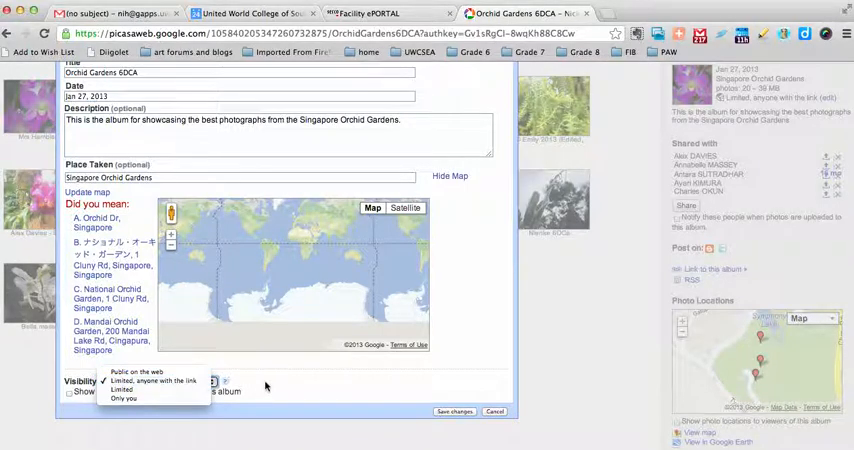
click(152, 380)
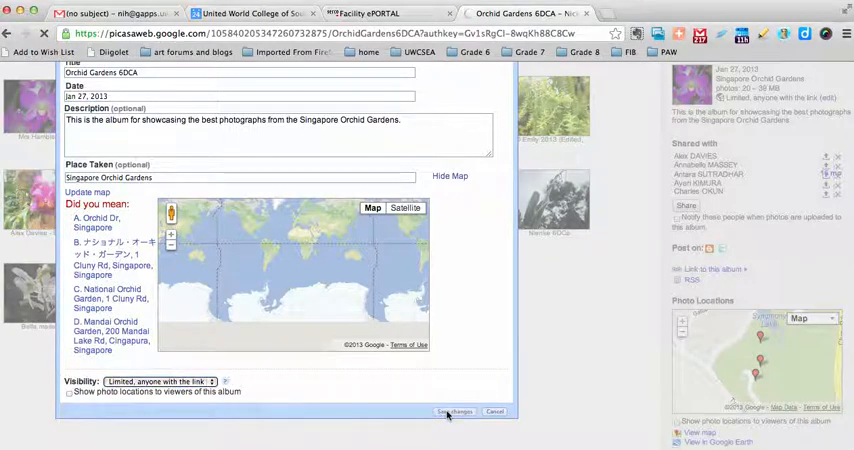
Save the album info, publish the Orchid Gardens 6DCA post via BlogThis!, and view it on the blog.
click(456, 412)
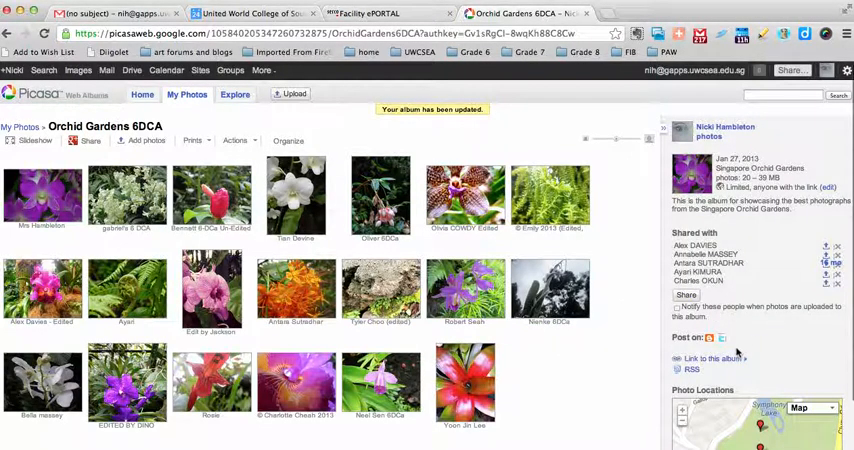
mouse_move(708, 338)
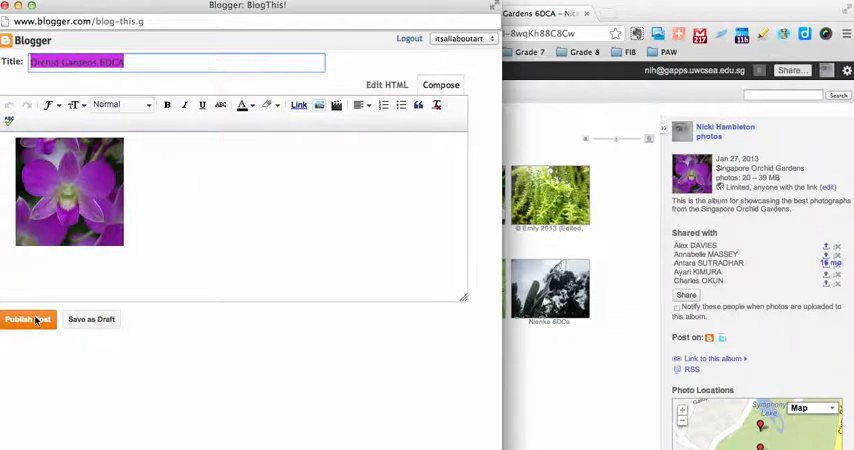
click(18, 320)
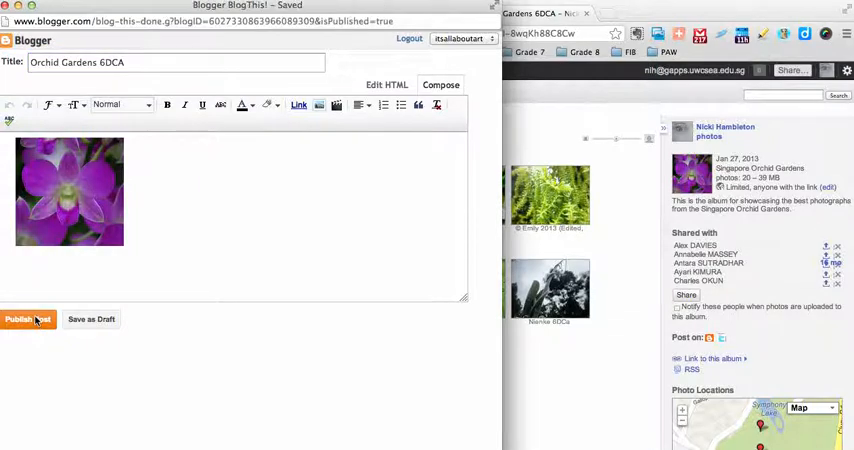
click(24, 320)
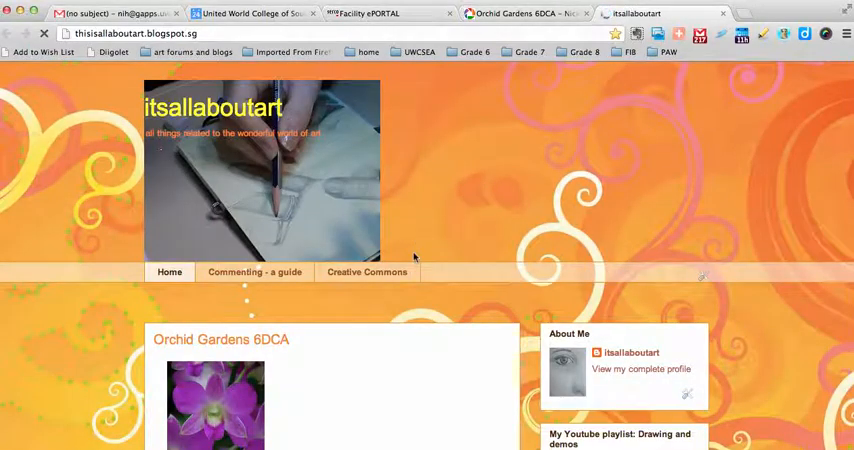
mouse_move(544, 250)
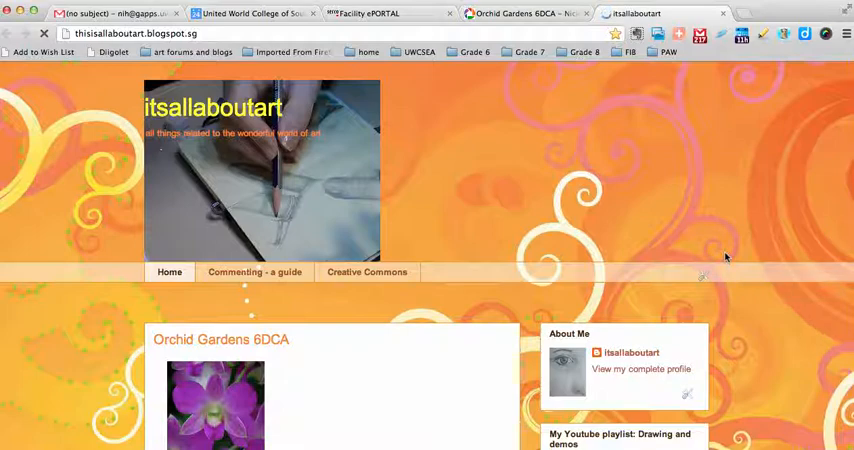
mouse_move(290, 384)
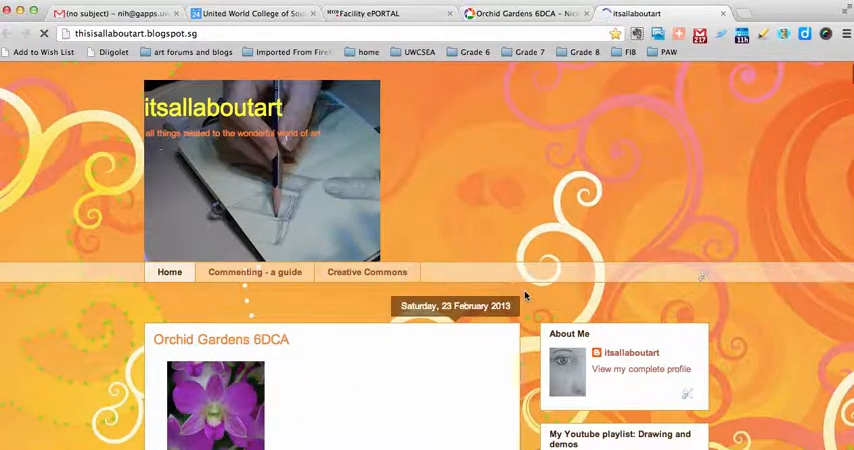
mouse_move(684, 288)
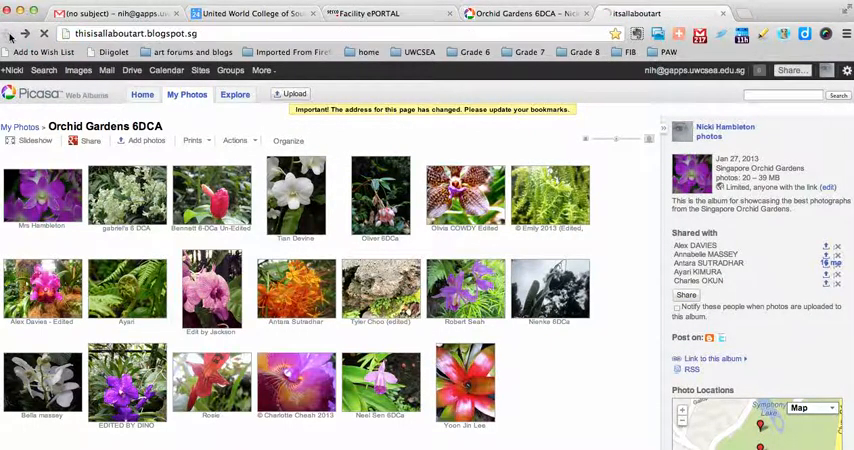
Return to the Orchid Gardens 6DCA album and expand its 'Link to this album' panel down to Embed Slideshow.
click(636, 12)
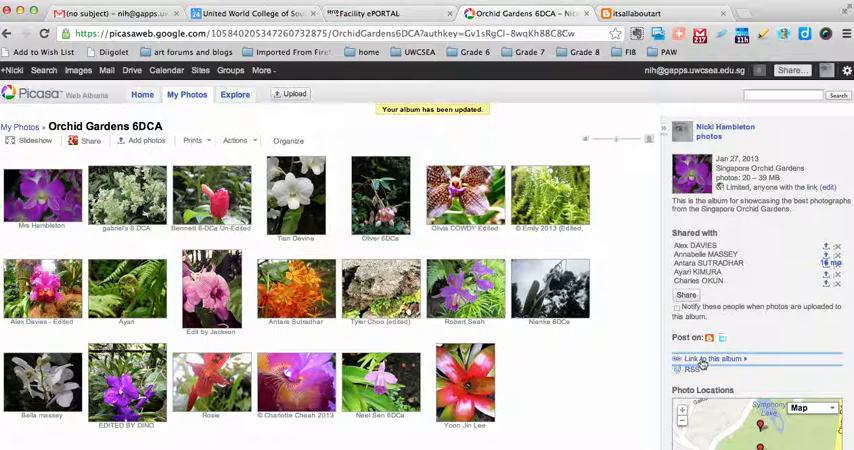
click(712, 358)
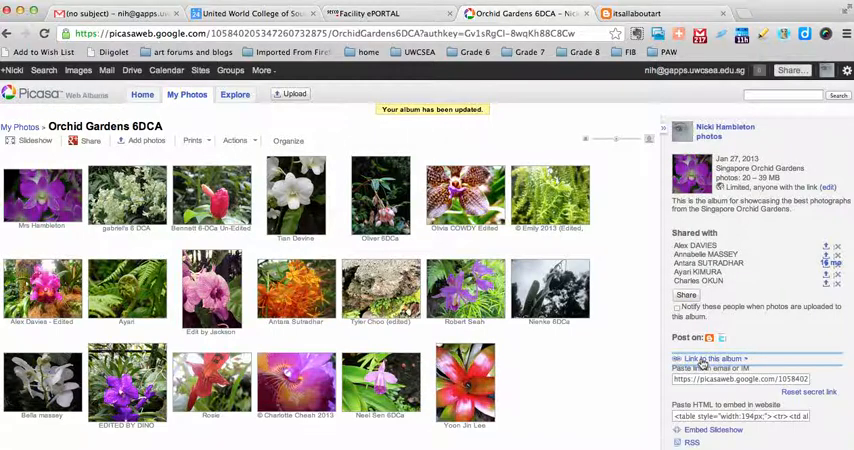
scroll(down, 3)
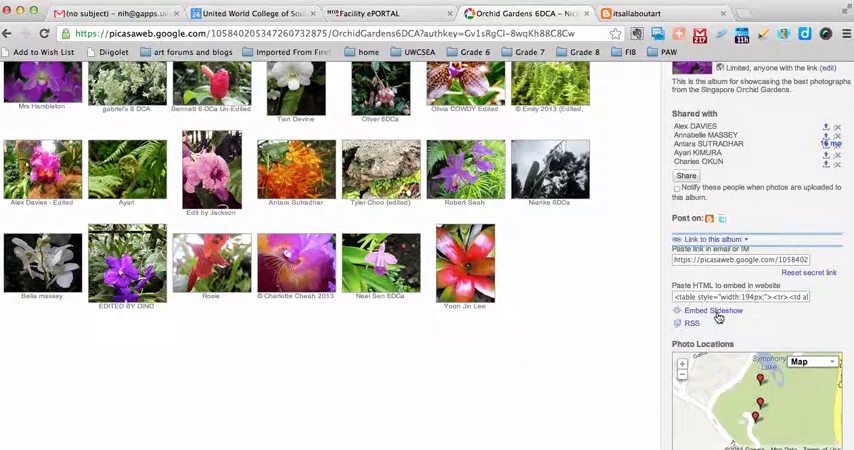
Open the portable slideshow window and select its embed code for copying.
click(712, 310)
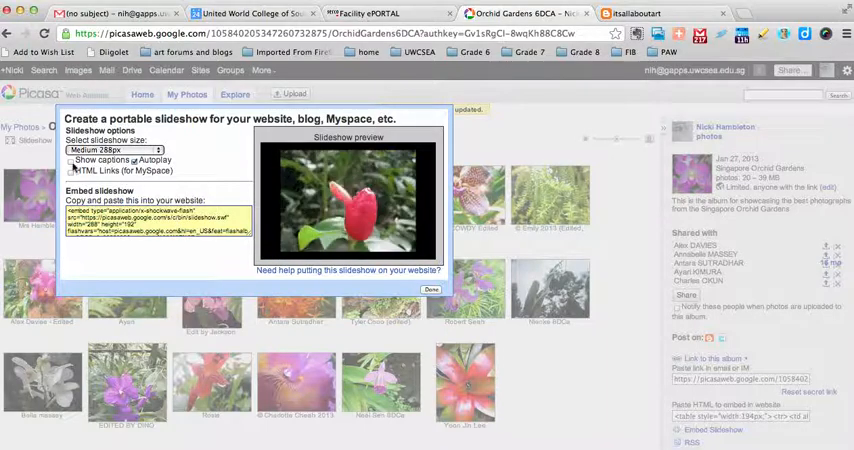
click(72, 160)
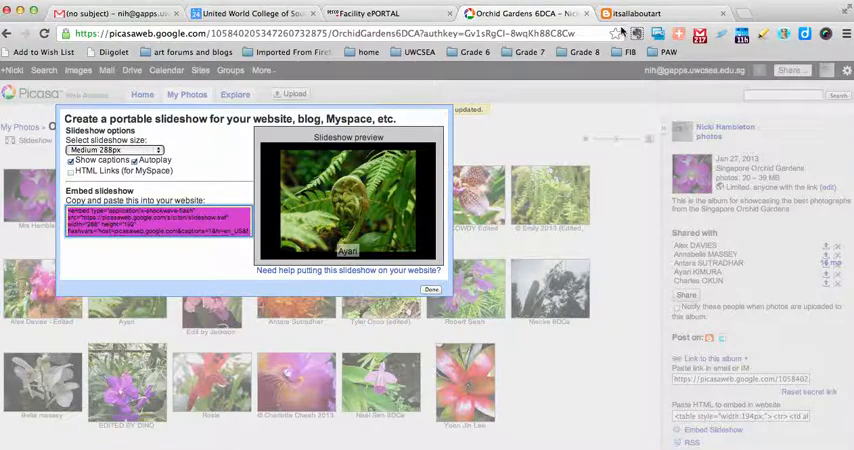
Create a new Blogger post titled 'Picasa album' with the slideshow embed code as body and save it.
click(630, 12)
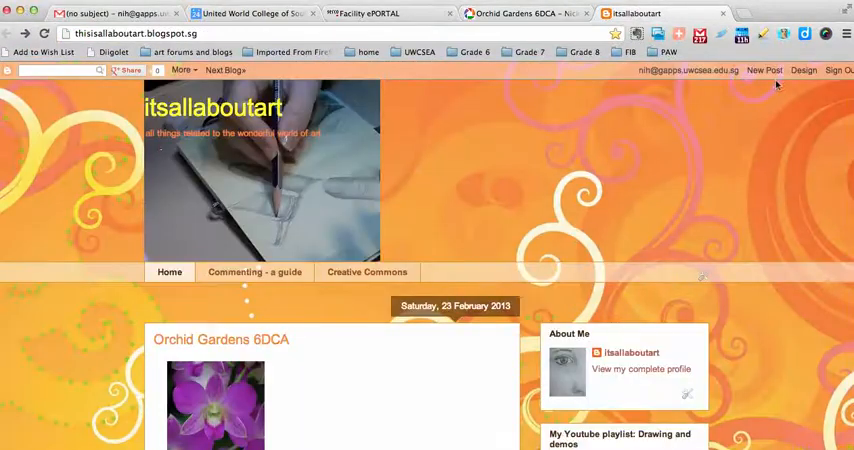
click(764, 70)
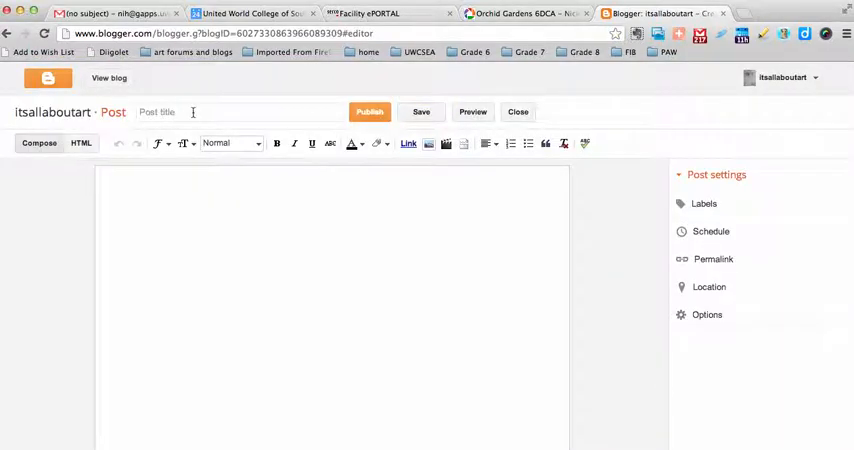
text(Picasa album)
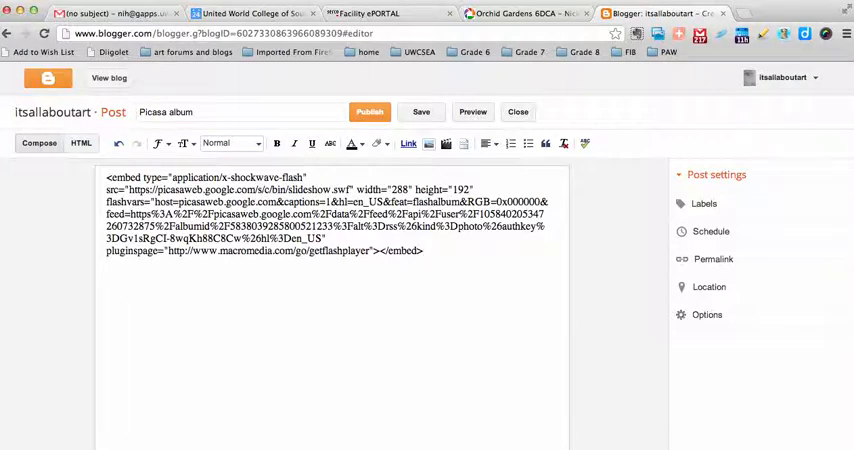
click(420, 112)
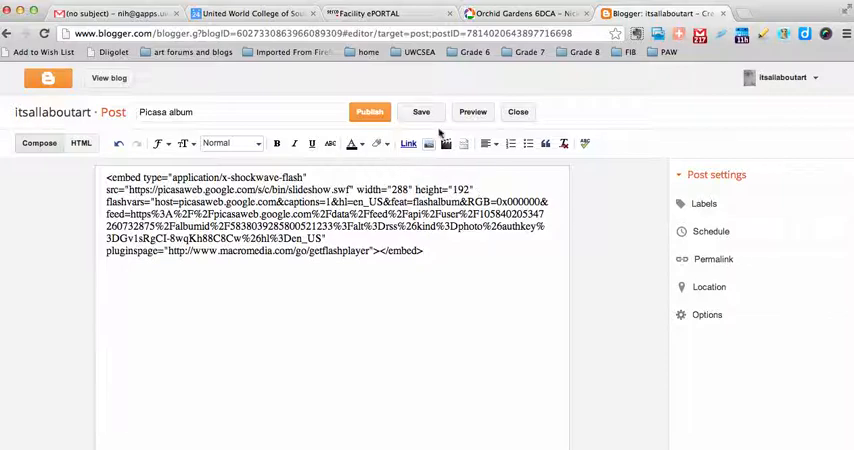
click(472, 112)
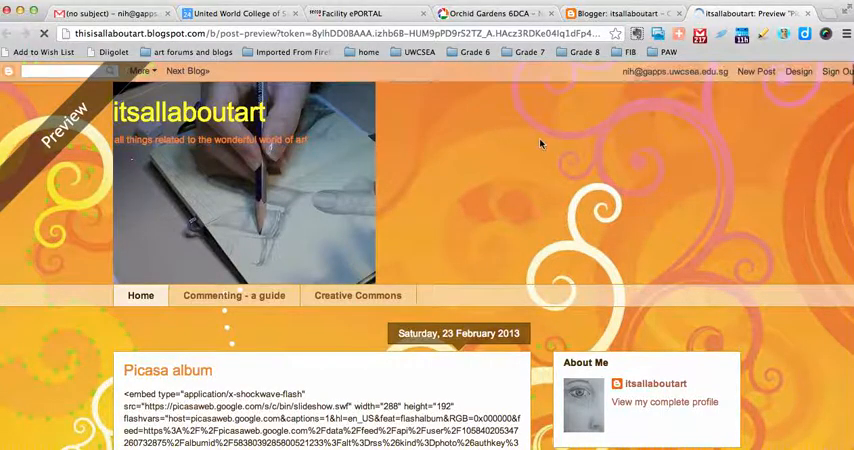
scroll(down, 3)
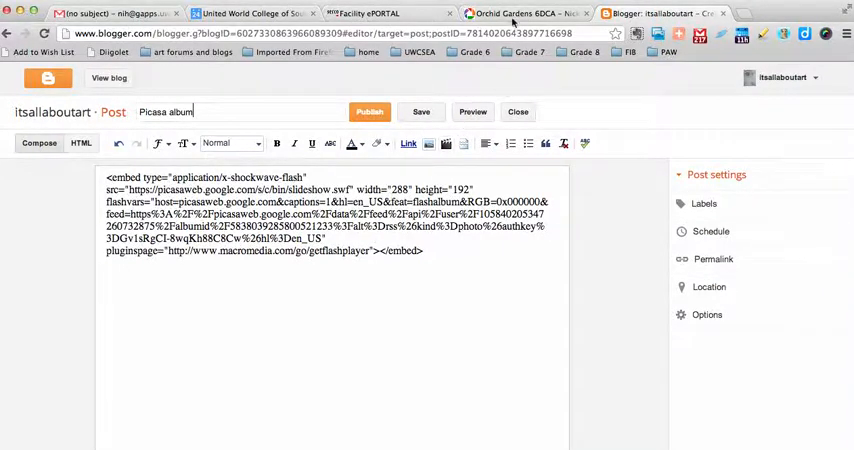
Close the slideshow window, go Home, and open the 8CAR Matchboxes album.
click(520, 12)
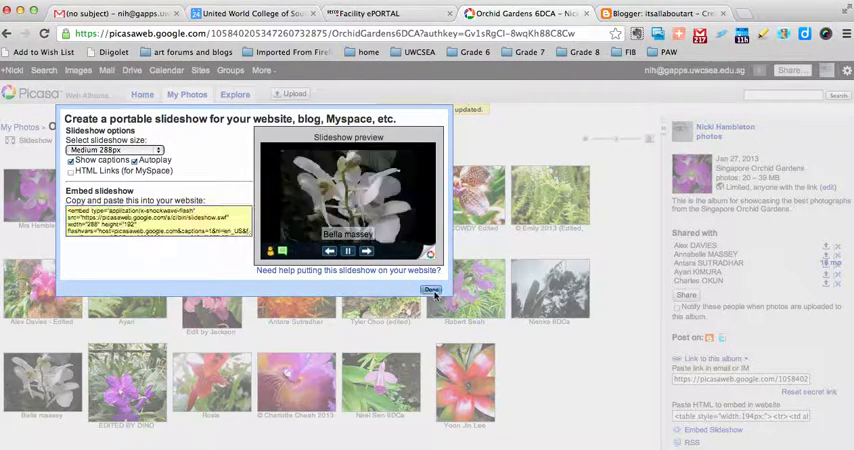
click(432, 290)
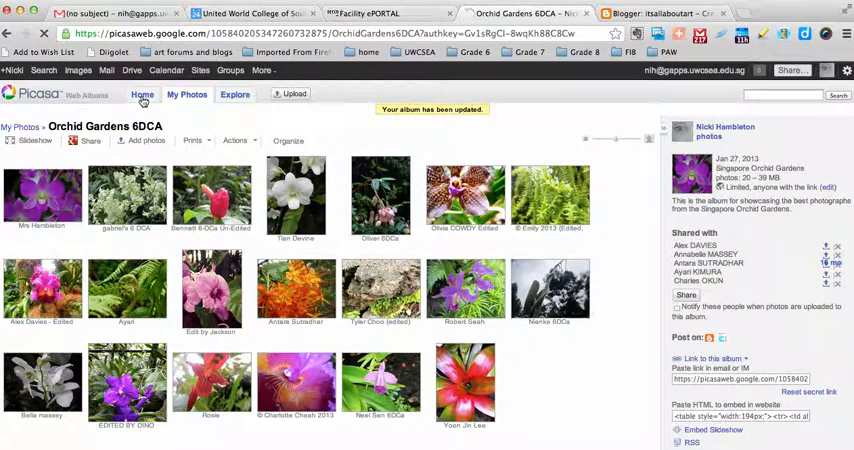
click(142, 94)
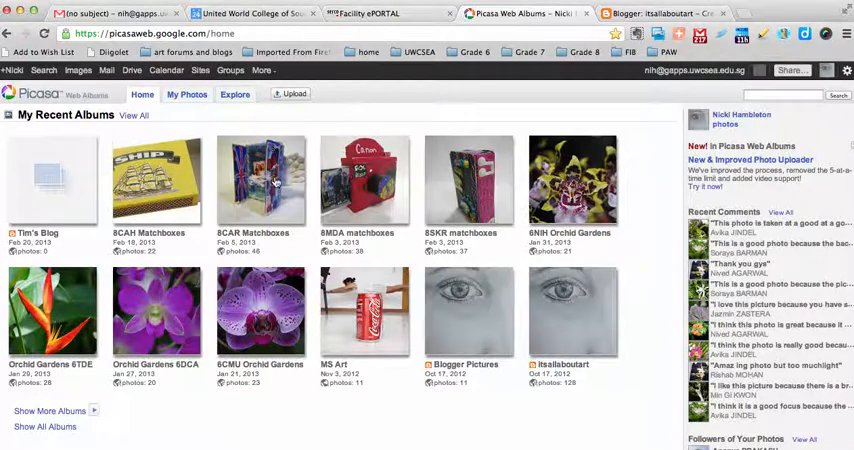
mouse_move(72, 310)
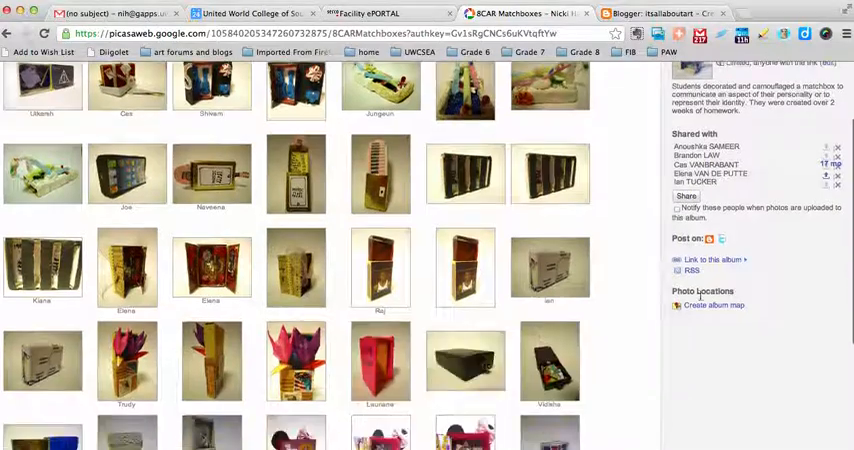
click(712, 260)
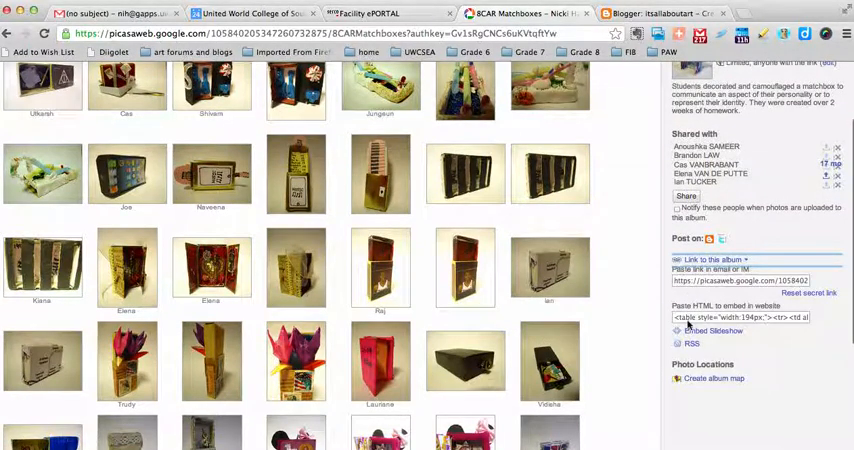
Copy the 8CAR Matchboxes slideshow embed code and return to the Blogger 'Picasa album' draft.
click(714, 330)
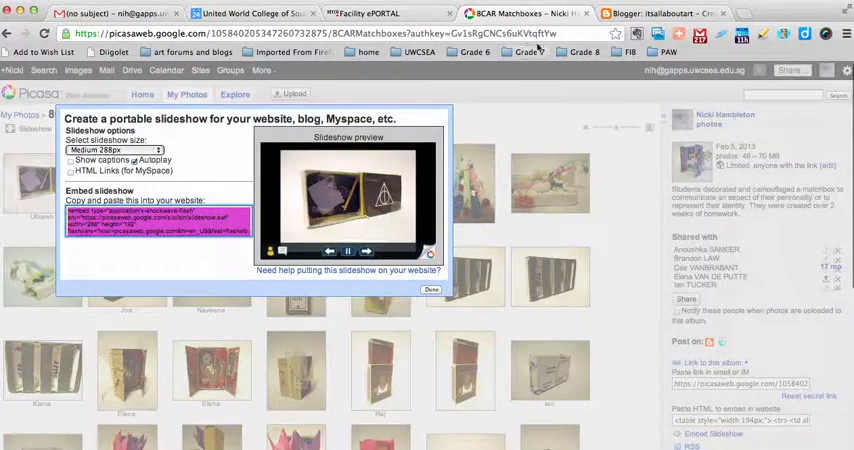
click(650, 12)
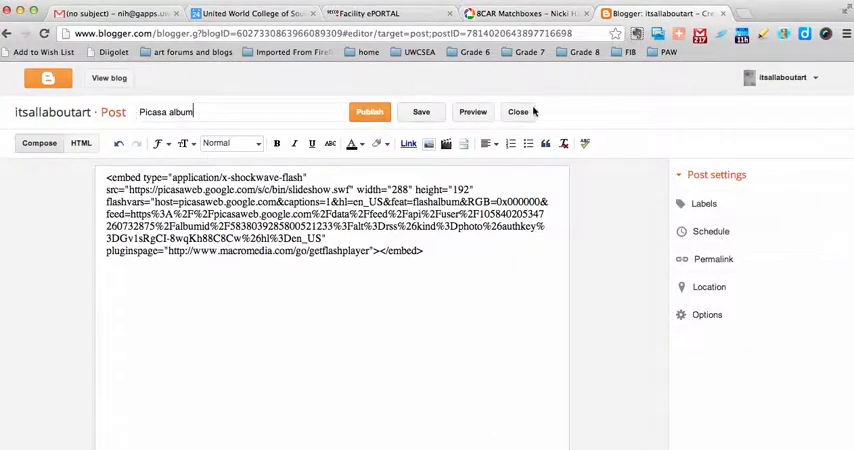
Close the 'Picasa album' draft and start a new untitled post with the embed code, previewing it.
click(520, 112)
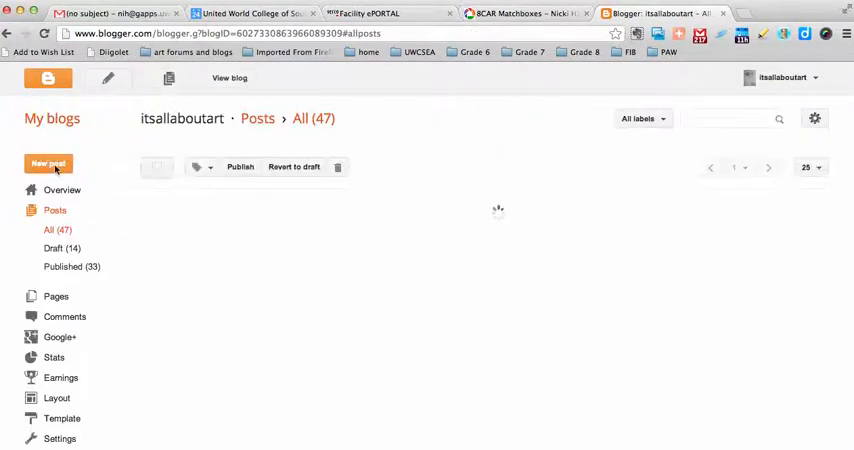
click(48, 164)
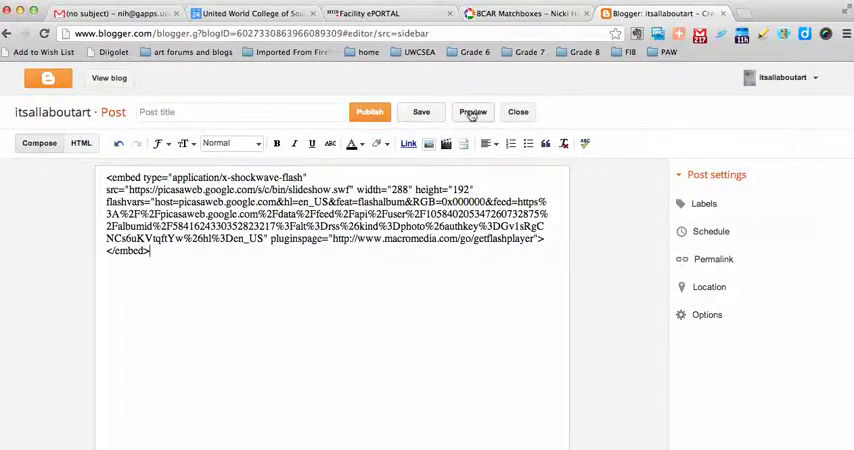
click(472, 112)
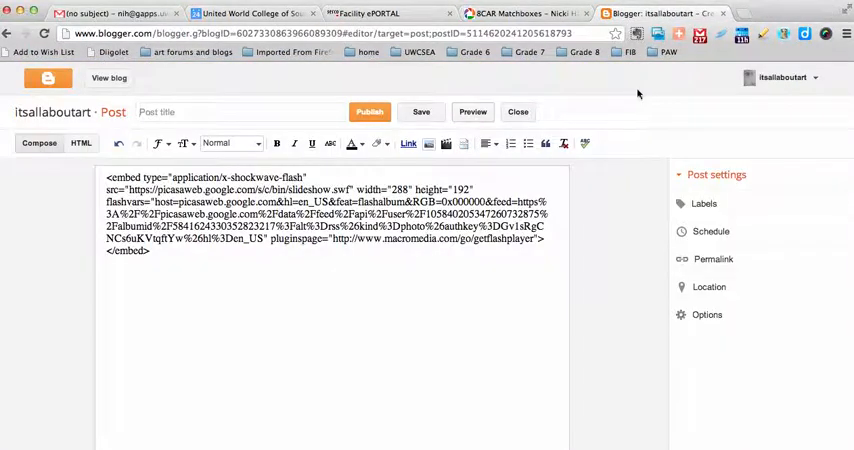
Check the Picasa slideshow embed dialog again and return to the new Blogger post.
click(524, 12)
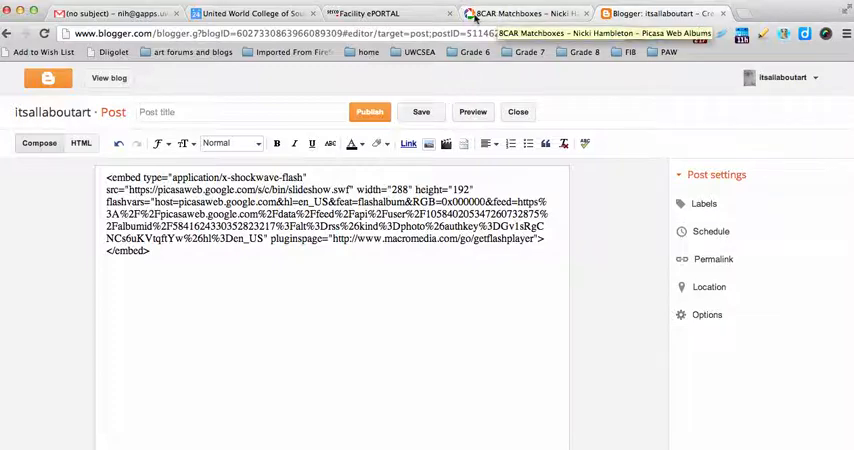
click(528, 12)
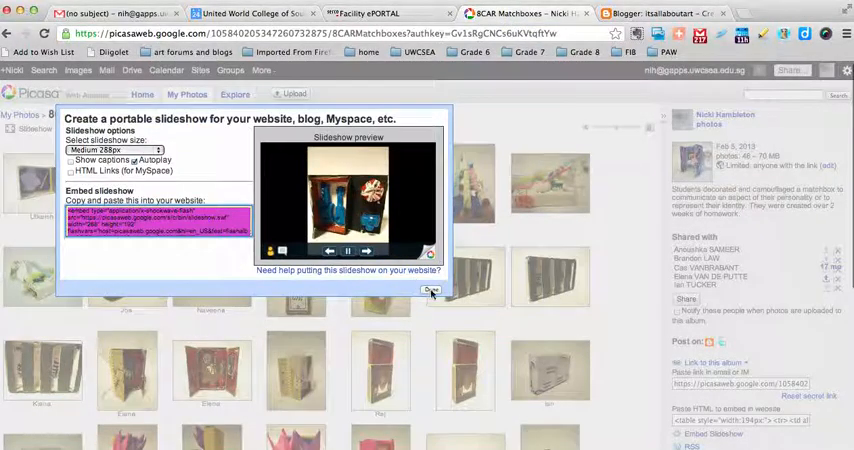
click(432, 290)
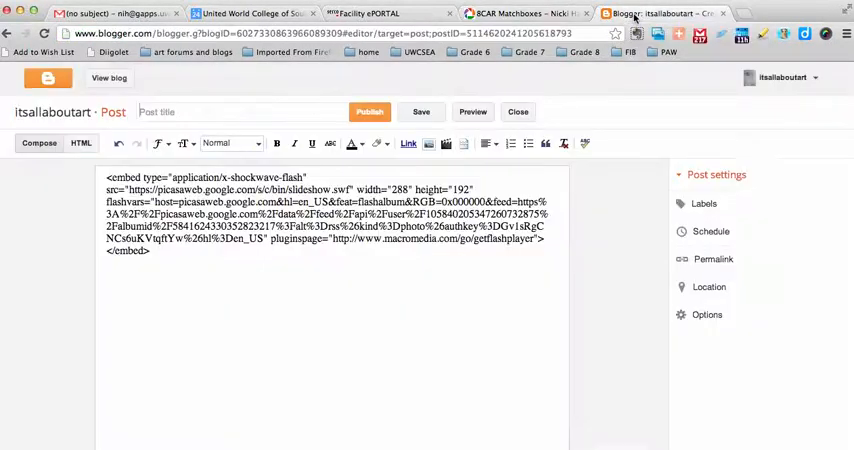
Close the untitled post as a draft and scroll through the live itsallaboutart blog.
click(516, 112)
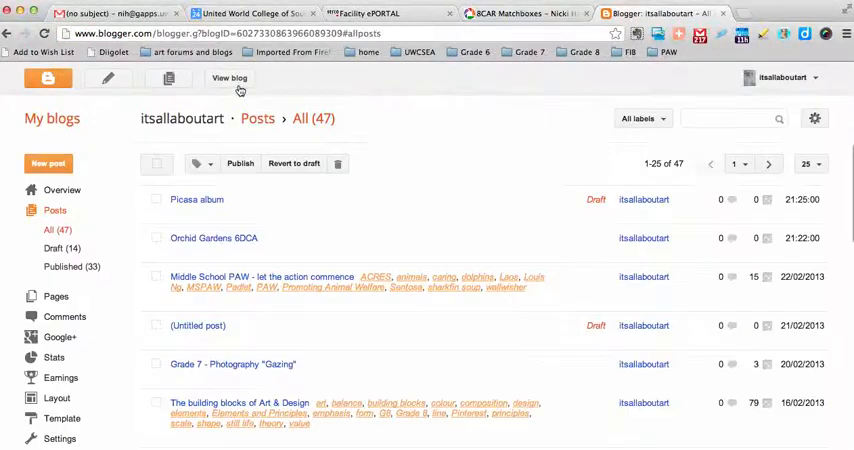
click(230, 78)
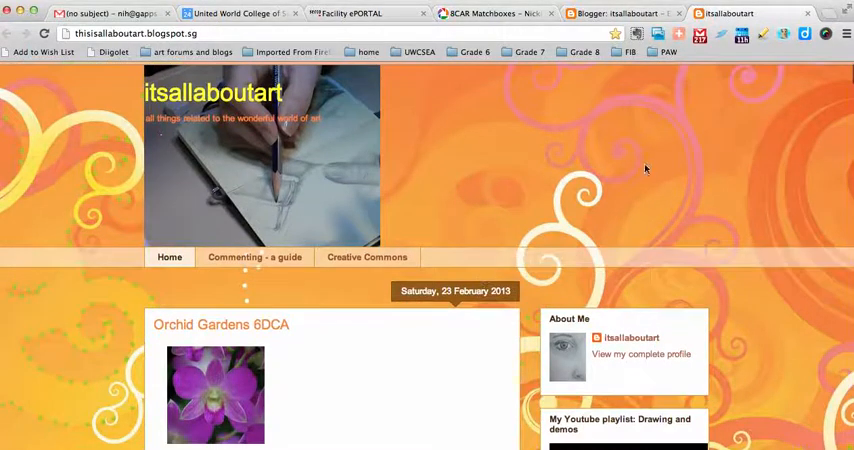
scroll(down, 3)
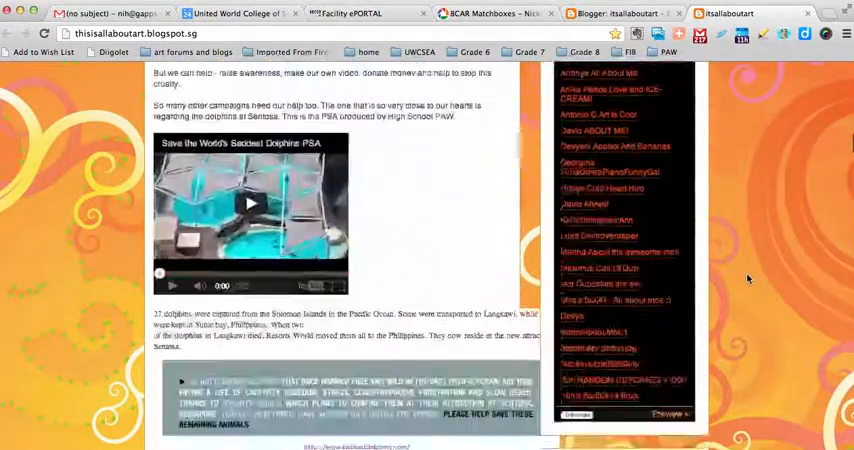
scroll(down, 3)
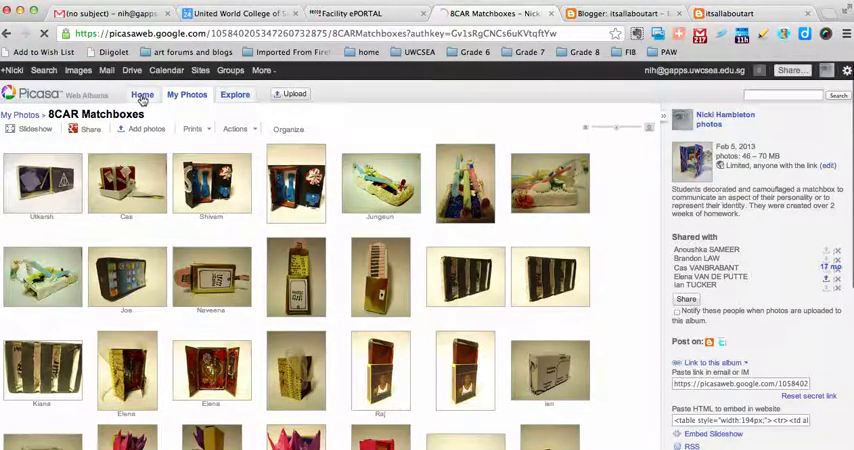
From the Picasa home page, open My Photos and the Gazing by Grade 7 album.
click(142, 94)
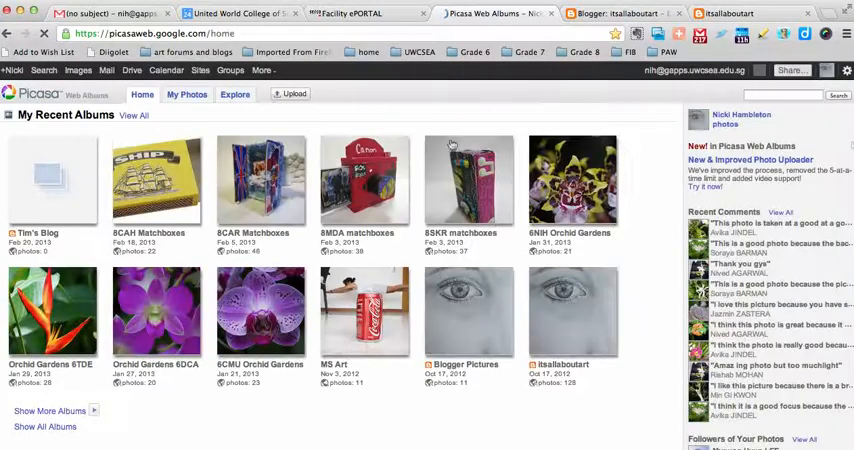
mouse_move(208, 200)
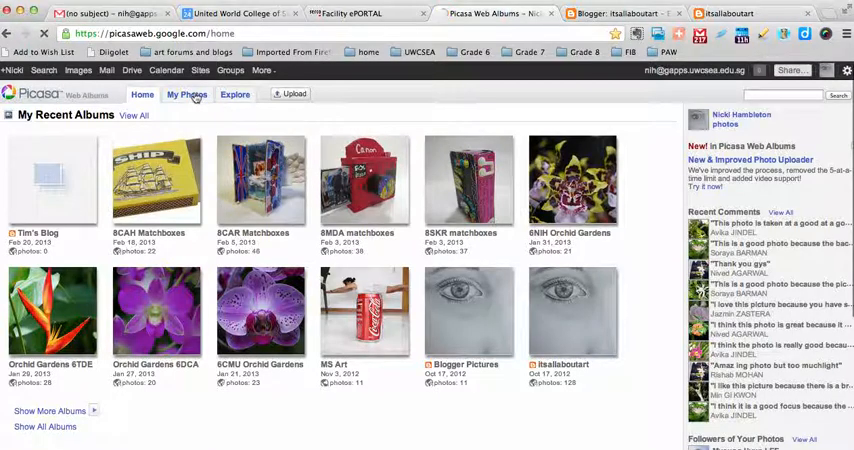
click(184, 94)
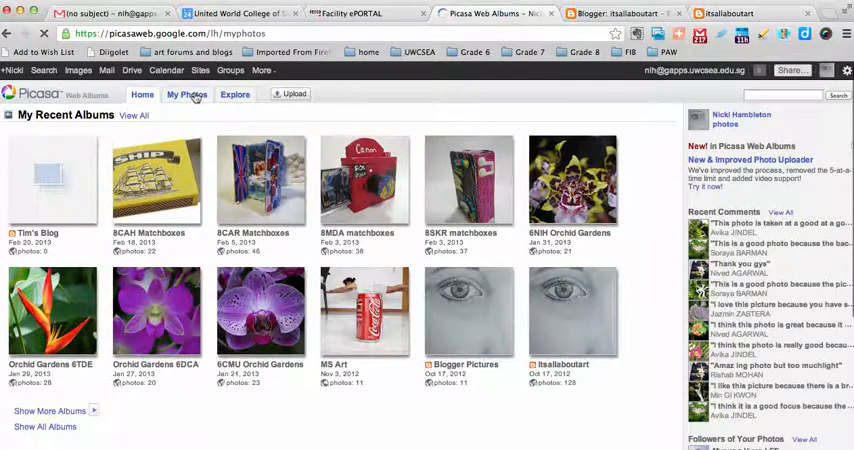
click(186, 94)
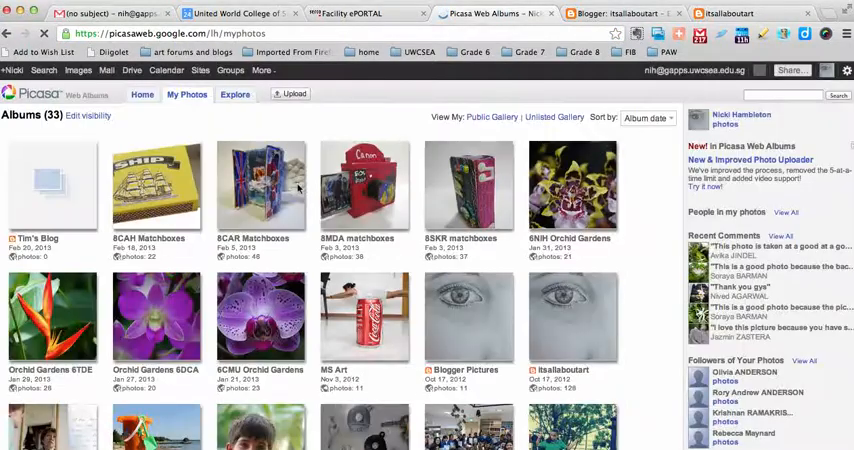
scroll(down, 3)
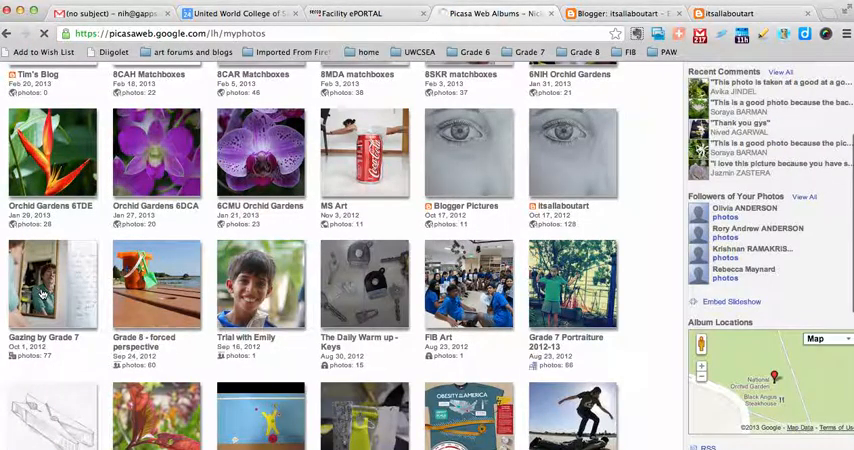
click(52, 290)
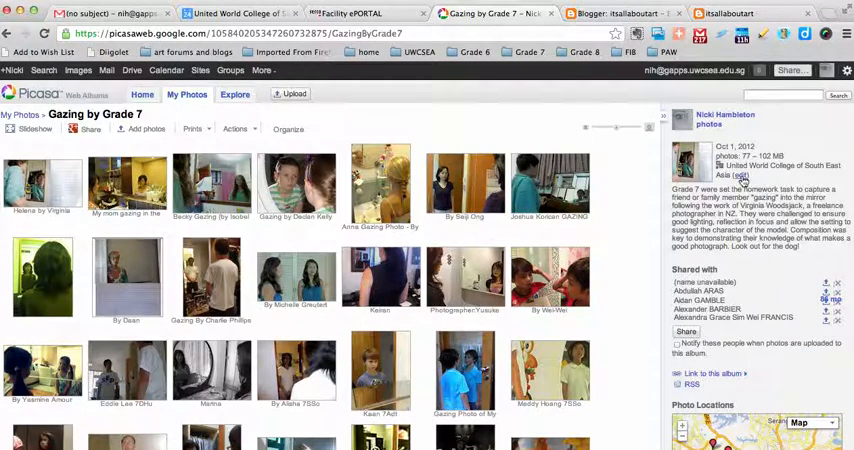
Browse the album, then return to the Grade 7 - Photography "Gazing" post in Blogger.
click(710, 372)
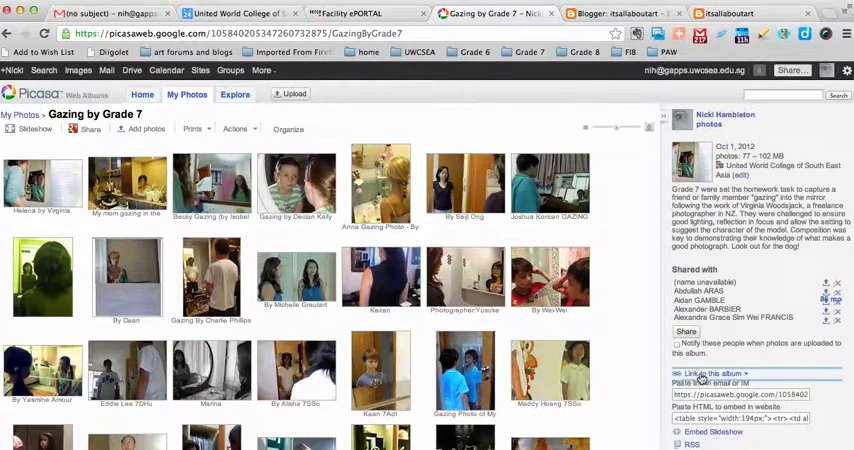
scroll(down, 3)
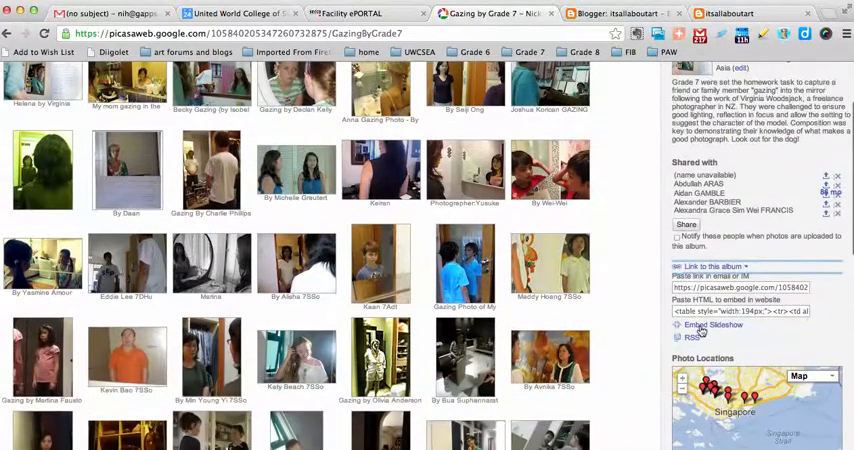
click(714, 324)
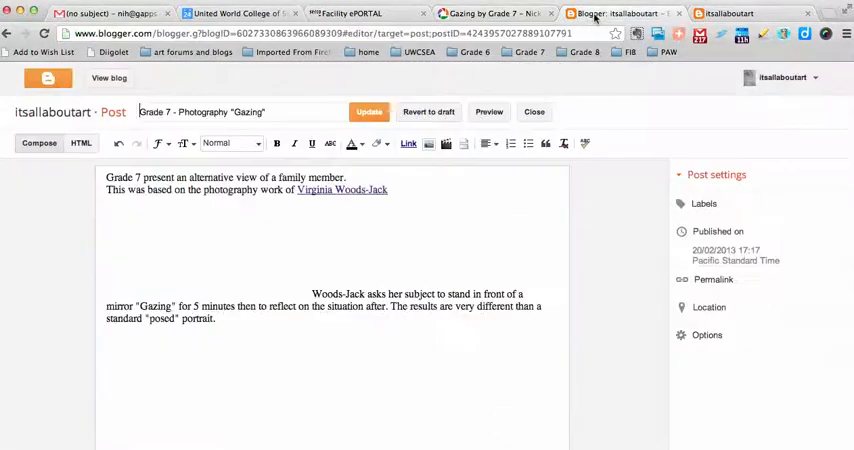
Create a new post with the slideshow embed code, preview it showing raw code, then close the draft.
click(534, 112)
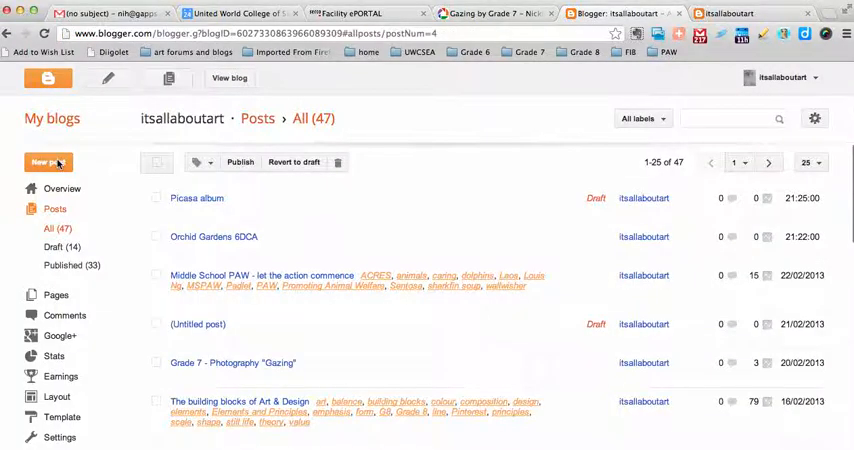
click(44, 162)
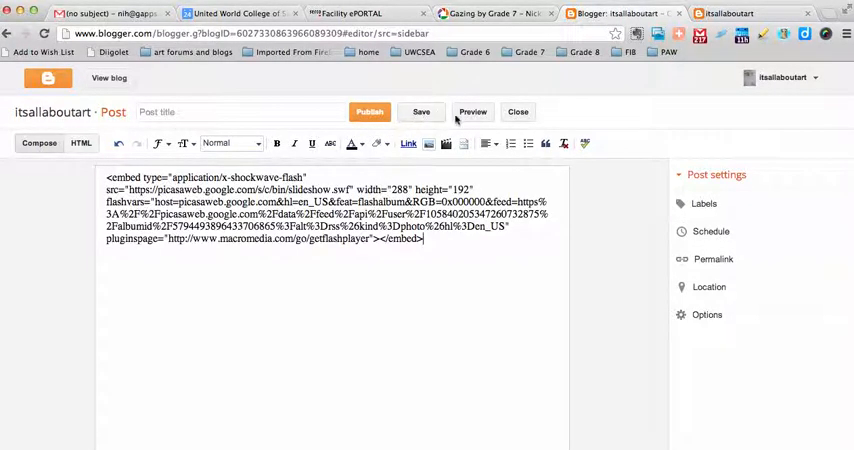
click(472, 112)
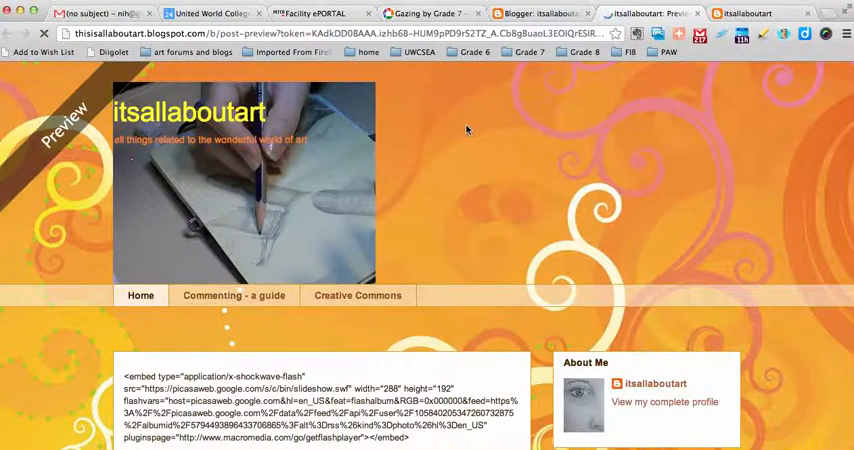
scroll(down, 3)
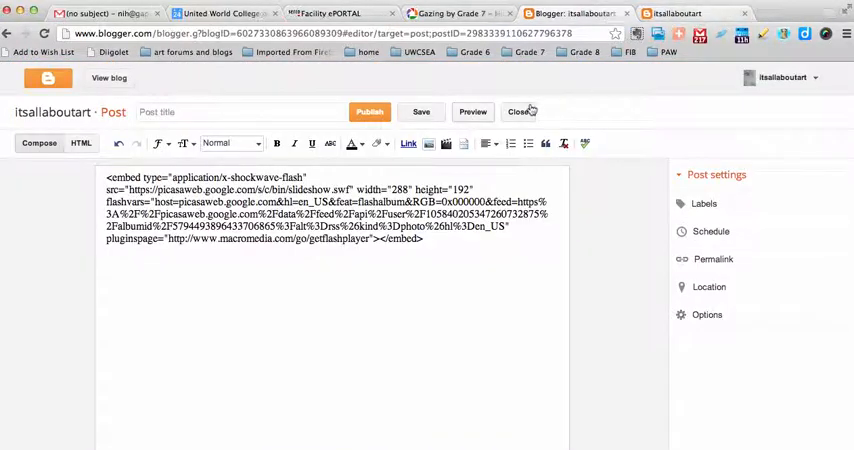
click(520, 112)
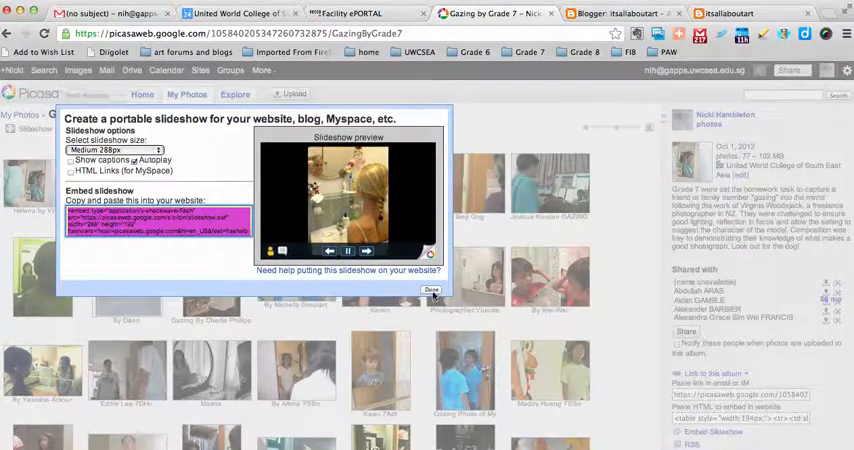
View the live blog's Grade 7 "Gazing" post with its working slideshow, then return to the posts list.
click(432, 290)
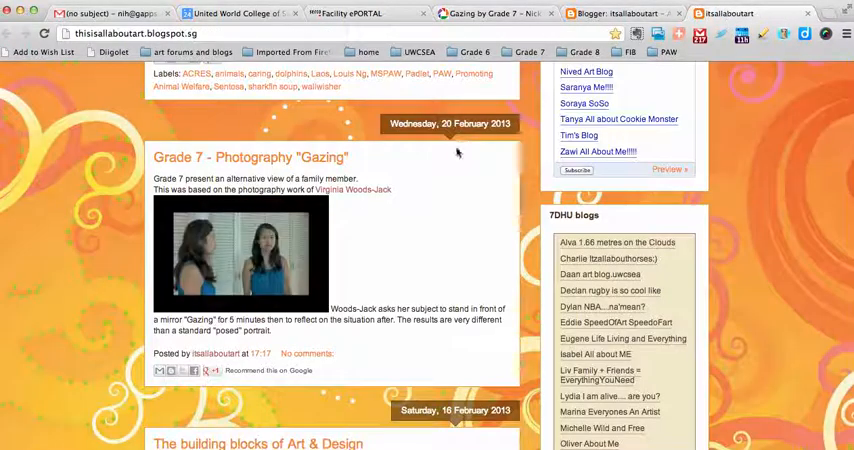
click(240, 252)
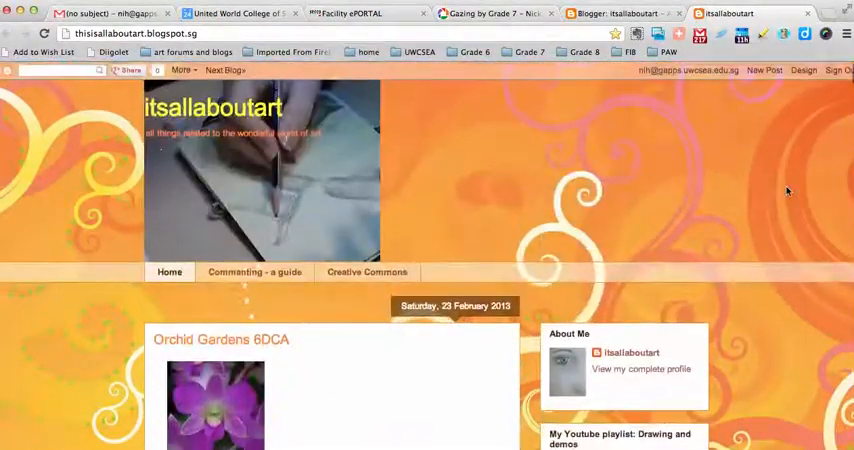
click(804, 70)
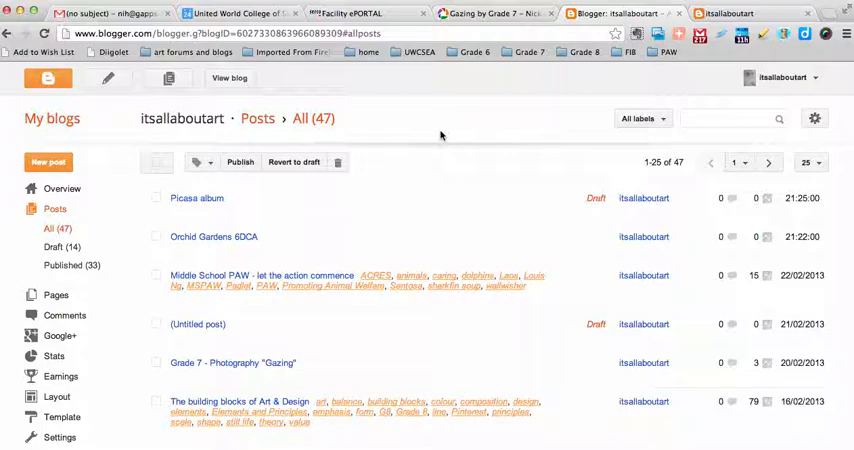
mouse_move(434, 132)
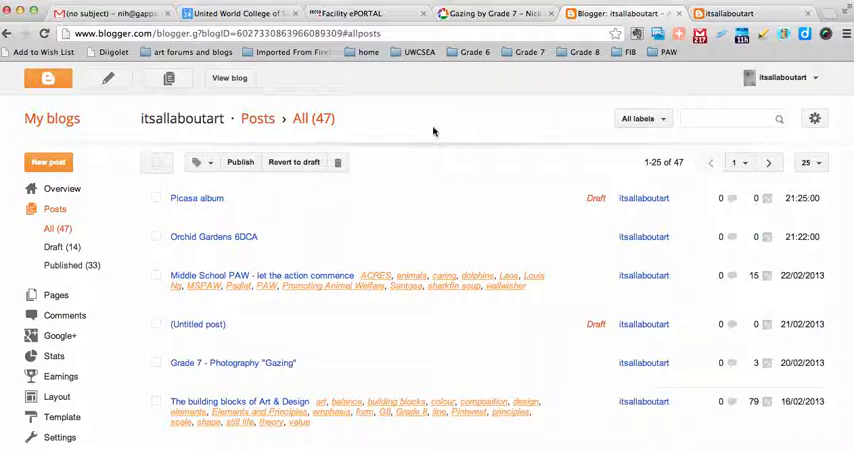